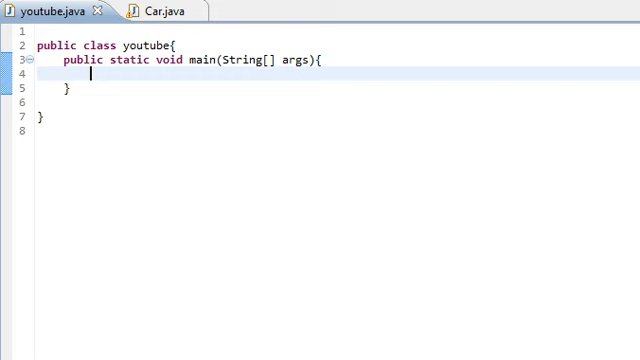
Declare String[] array1 in main initialised with "Hello" and "Hello2".
type("String")
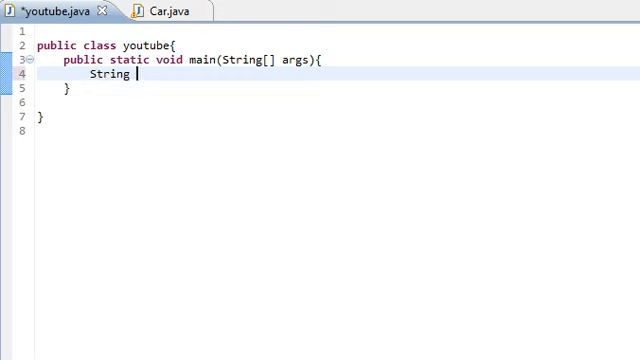
type("[]")
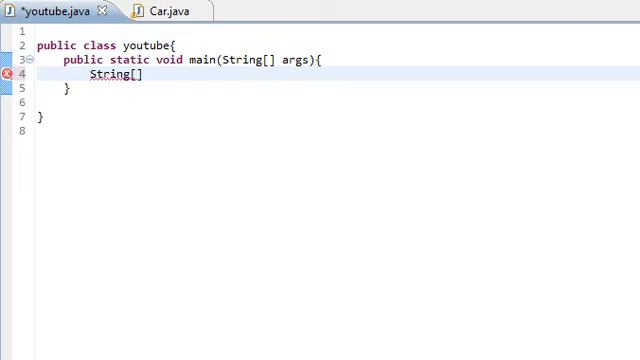
type("array1")
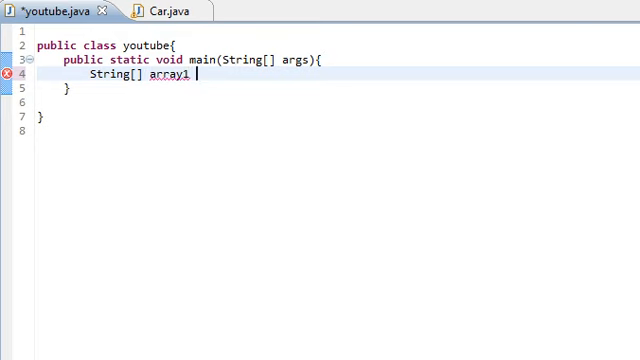
type("= {")
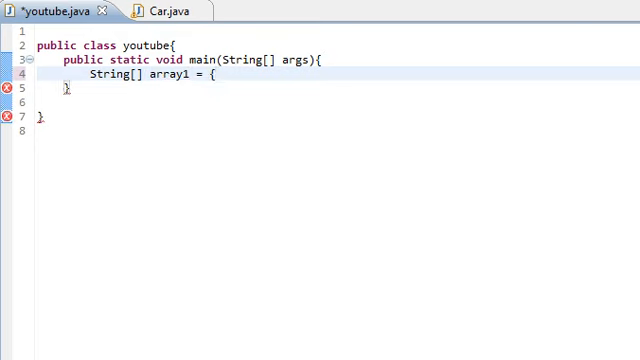
type("};")
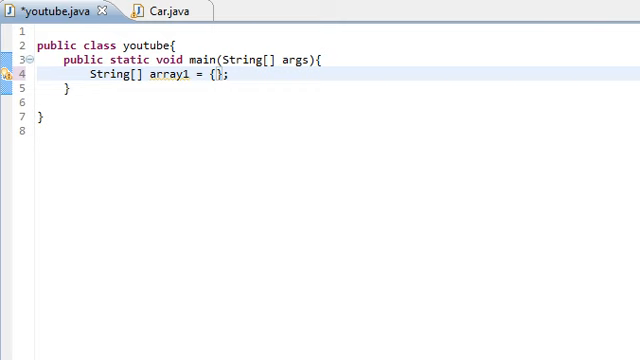
type("\"Hello\"")
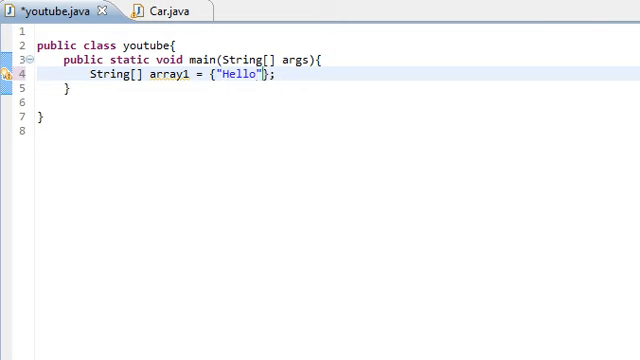
type(",\"Hell")
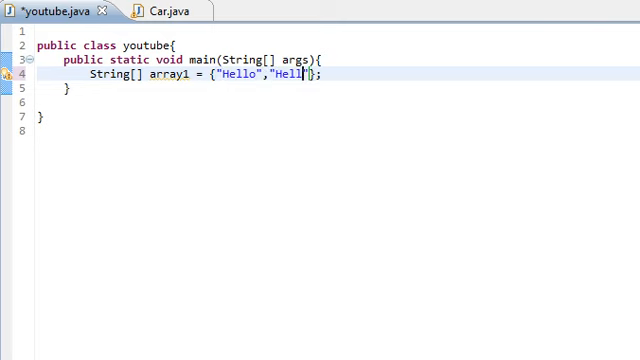
type("2")
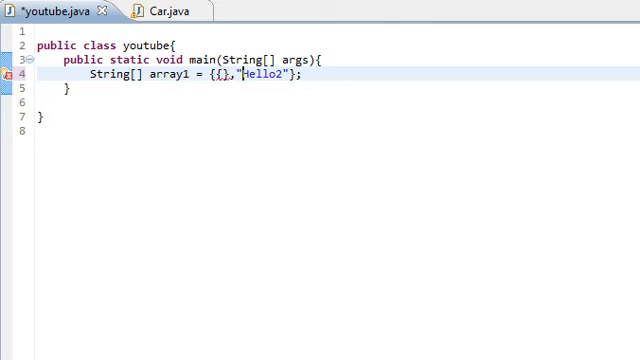
Rewrite the initializer as nested groups {"Hello","Hello2"} and {"Goodbye","Goodbye2"}.
key("Delete")
type("{")
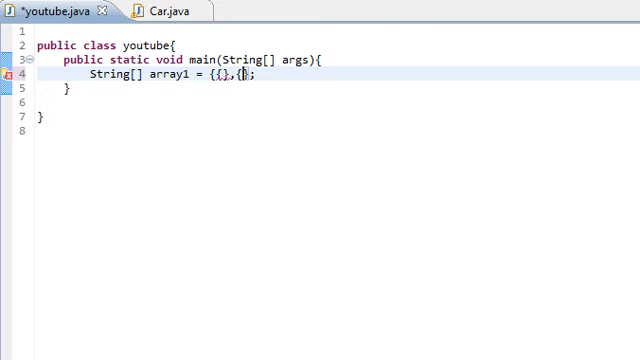
type("}")
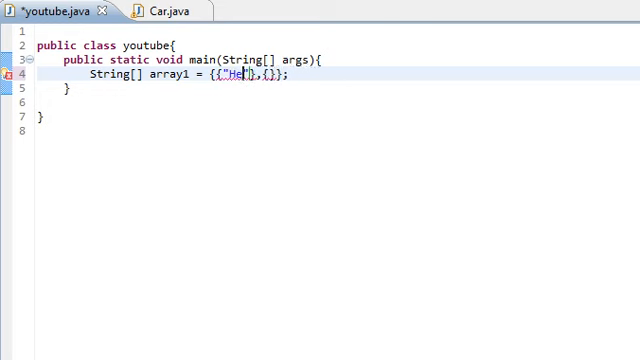
type("llo")
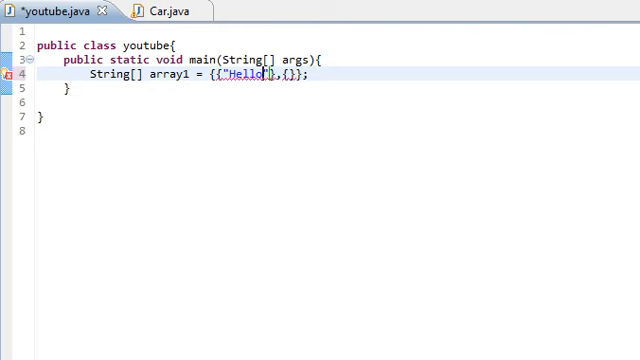
type(",Hello")
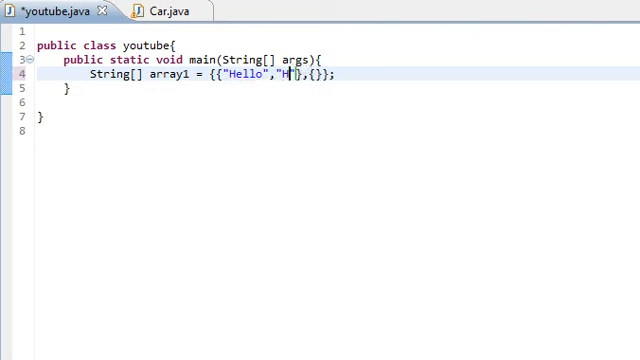
type("ello2")
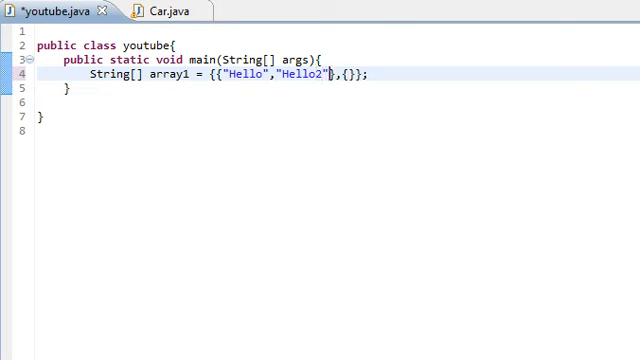
type("\"")
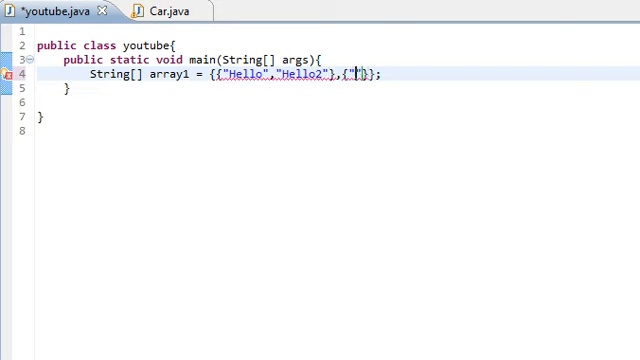
type("Goodby")
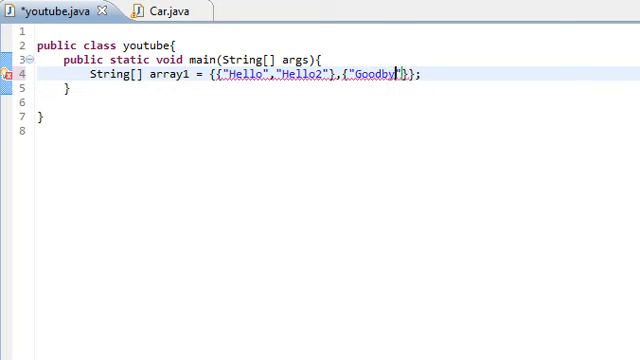
type("e\",")
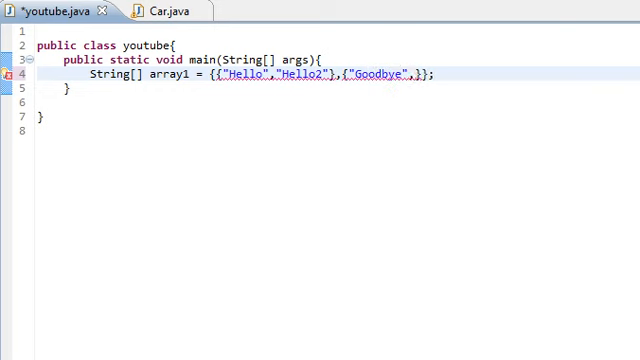
type("\"Goodbye2")
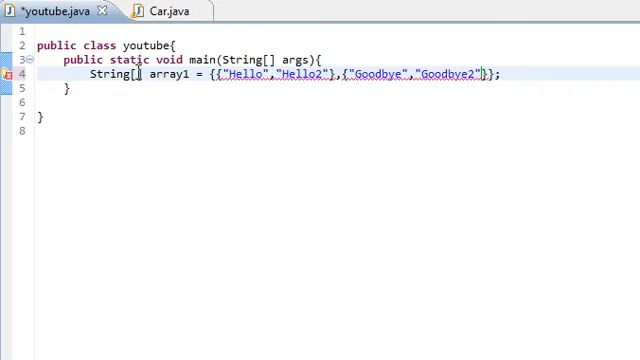
Add a second [] so the declaration reads String[][] array1, clearing the error.
left_click(480, 74)
type("[]")
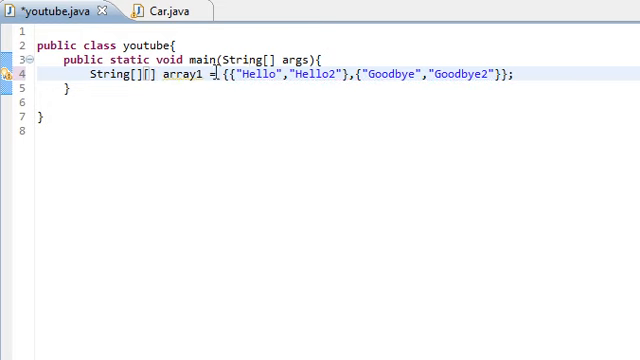
left_click_drag(228, 72, 368, 72)
type("\"")
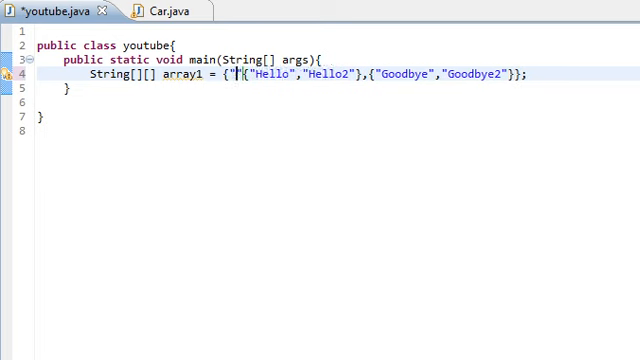
Start a third inner group ,{""} after the Goodbye pair in the initializer.
type("Hello")
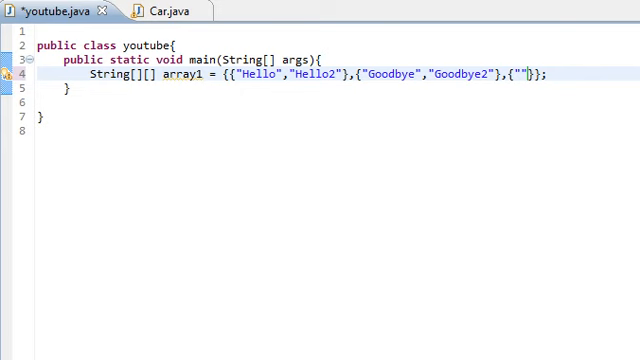
Fill the third group with "Example","Example2" and make the type String[][][].
type("Example")
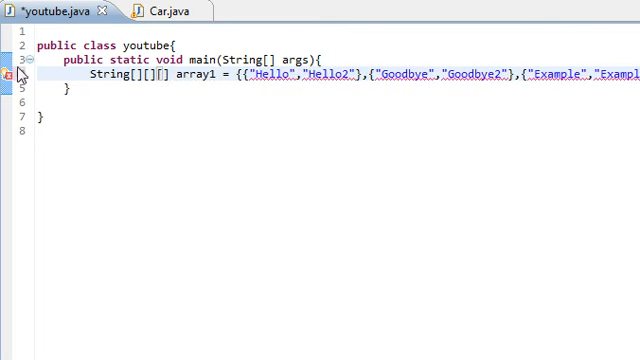
mouse_move(14, 76)
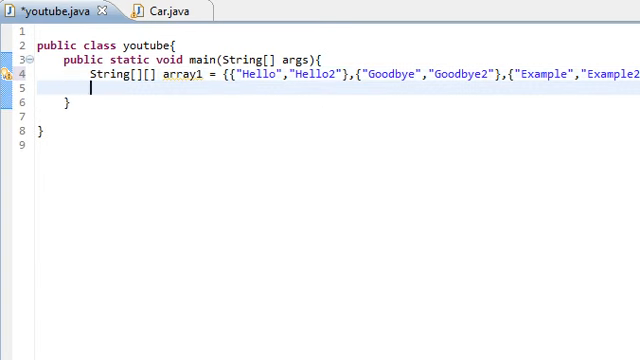
Write a System.out.printf call with a "%s, %s, %s" format string, removing the stray comma.
type("Syso")
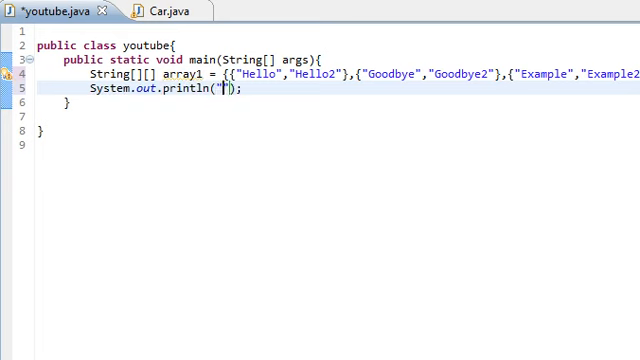
type("%")
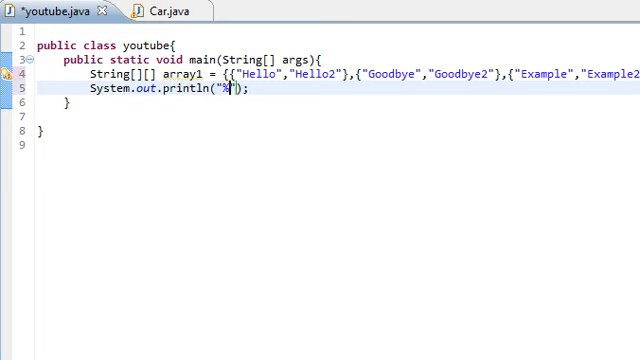
type(",")
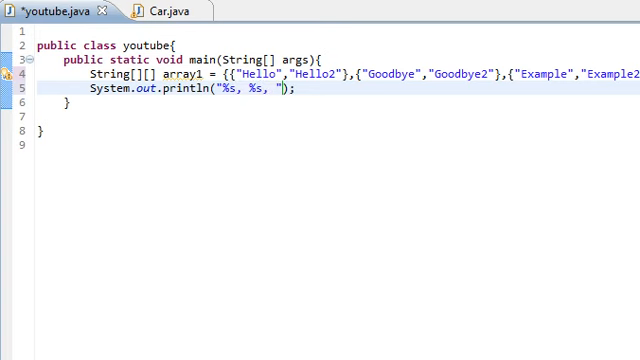
type("%s")
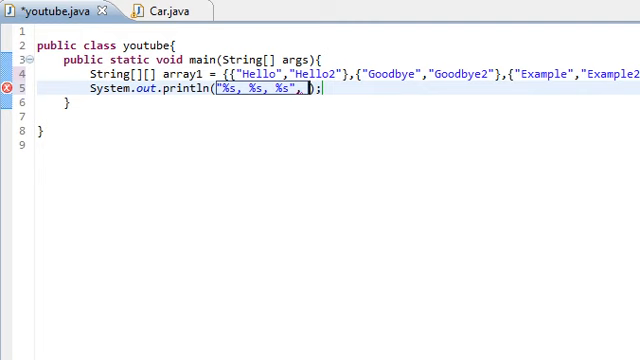
key("BackSpace")
type("f")
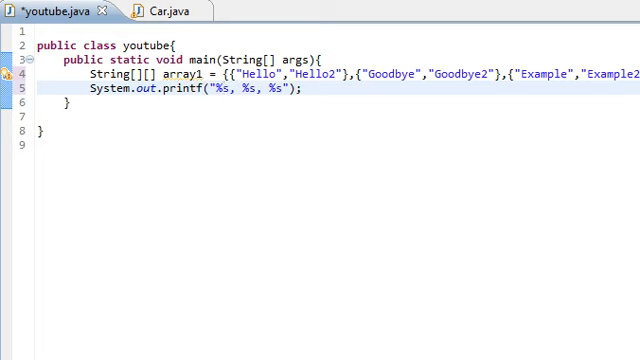
End the format with \n and pass array1[0][1] as the first printf argument.
type("\\n\",")
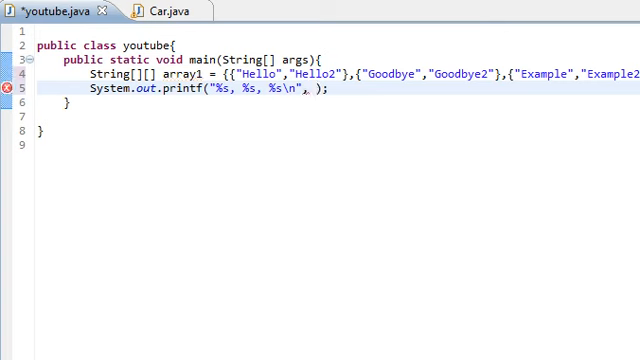
type("a")
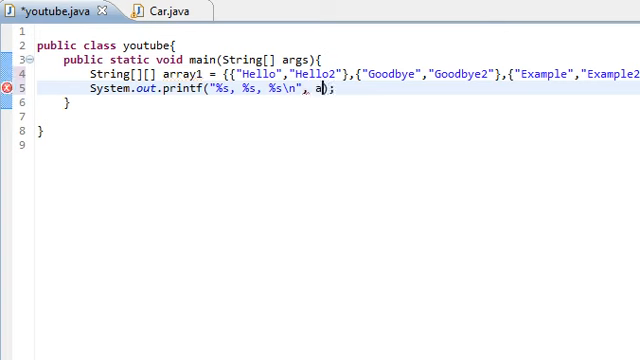
type("rray1")
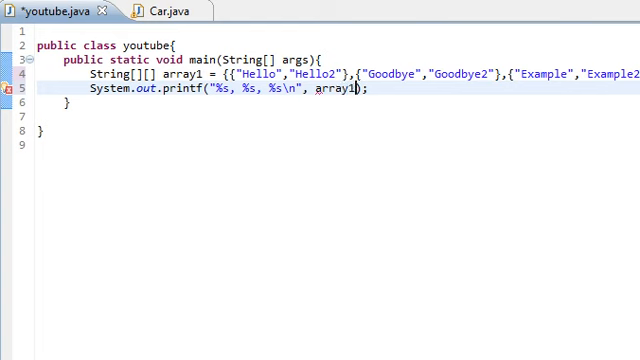
type("[0")
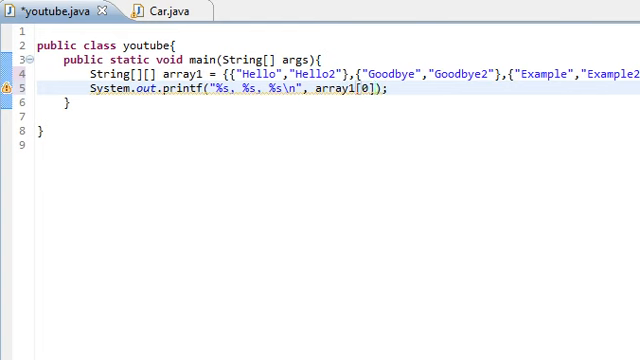
type("[]")
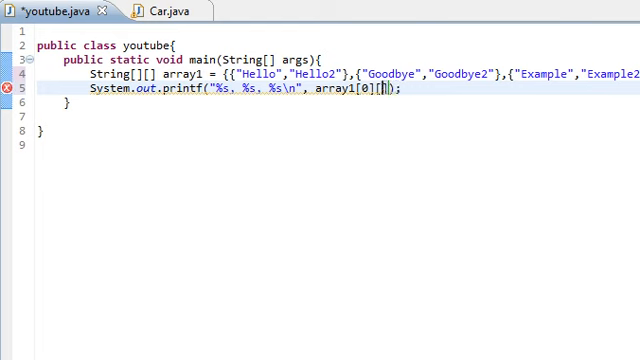
type("2")
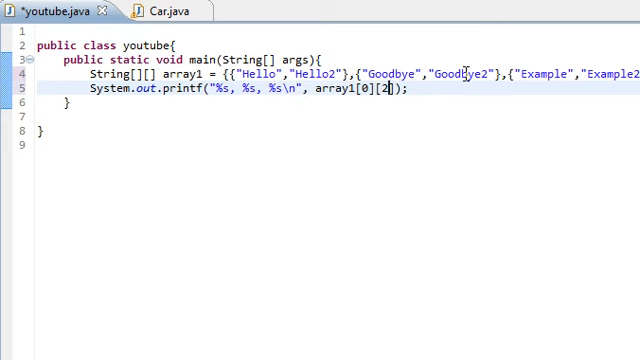
type("1],[")
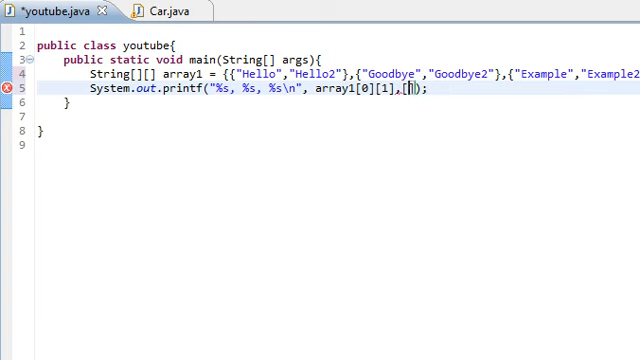
Add array1[1][0] and array1[2][1] as the second and third printf arguments.
type("a")
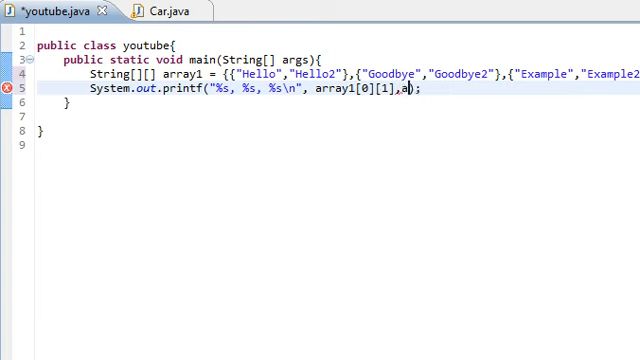
type("rray1[")
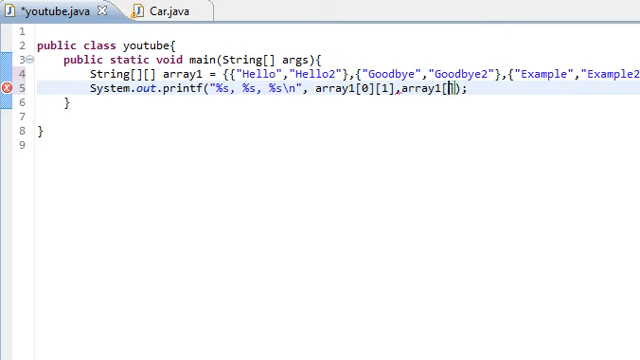
type("1]")
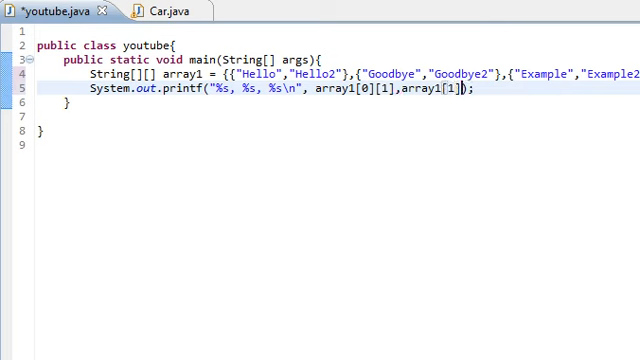
type("[]")
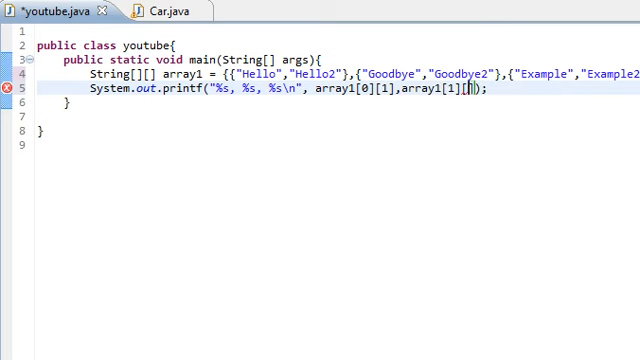
type("0")
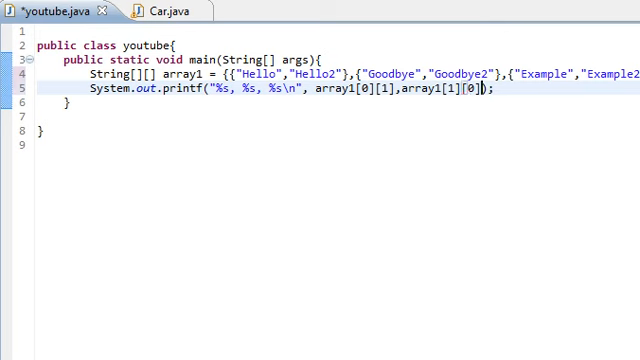
type(",array1")
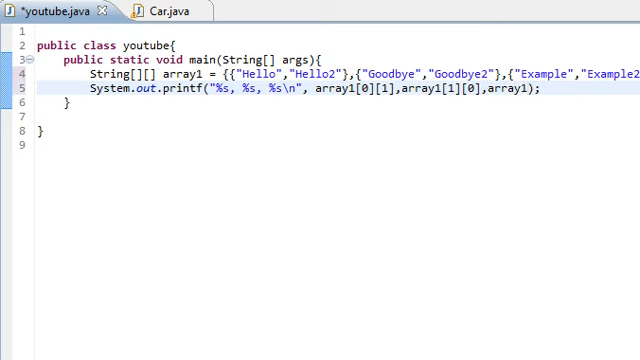
type("[2][1")
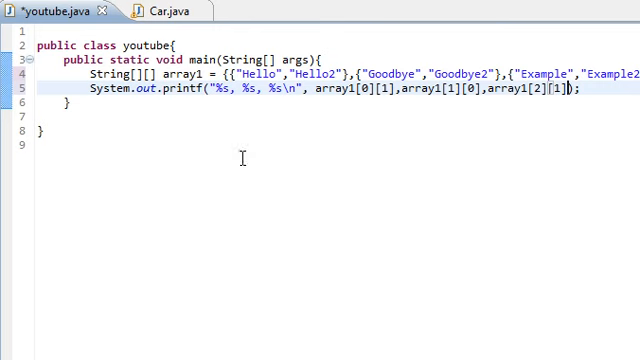
Save and run the youtube class so the console prints Hello2, Goodbye, Example2.
key("ctrl+s")
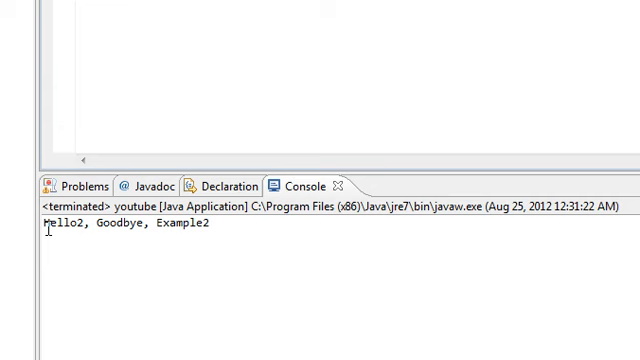
mouse_move(412, 160)
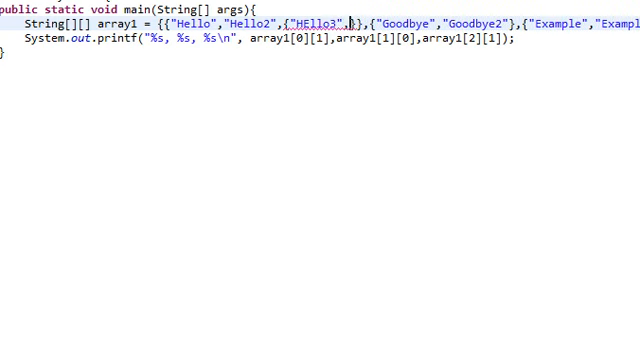
Add {"HEllo3","Hello4"} beside the Hello pair and wrap Goodbye in its own outer group.
type("\"Hello4\"}")
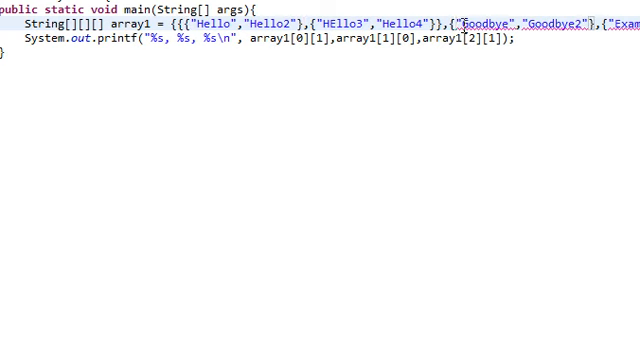
left_click(480, 20)
type("[")
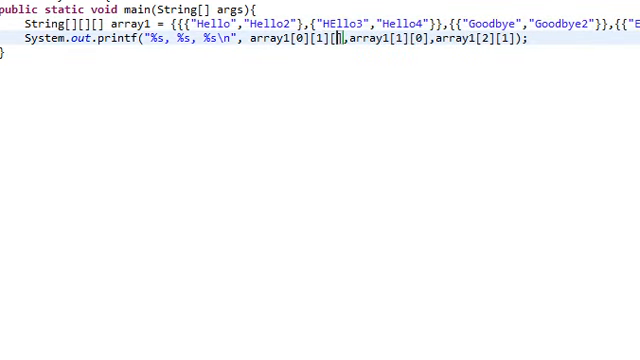
Change the first printf argument to array1[0][1][0] so the console prints HEllo3.
type("0")
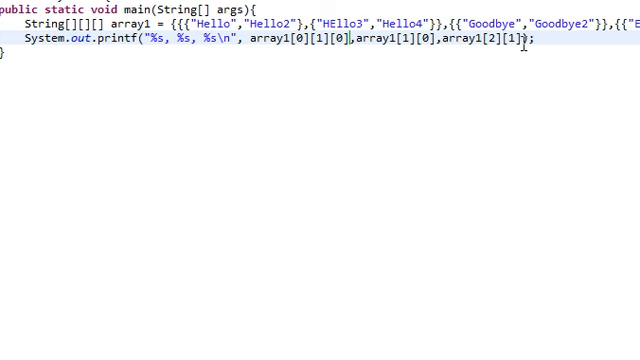
double_click(482, 48)
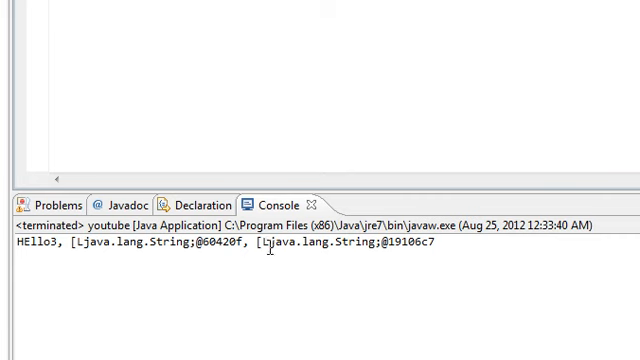
left_click_drag(178, 248, 260, 248)
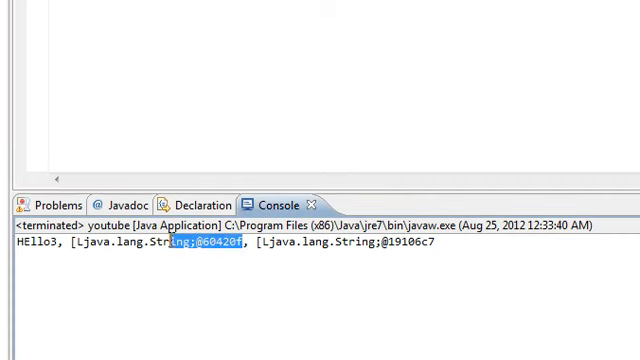